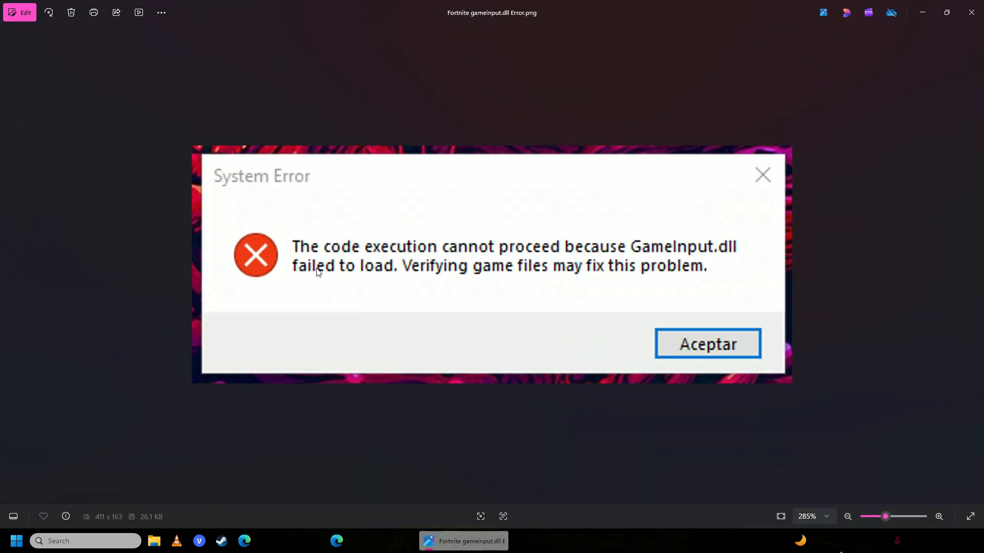
mouse_move(676, 260)
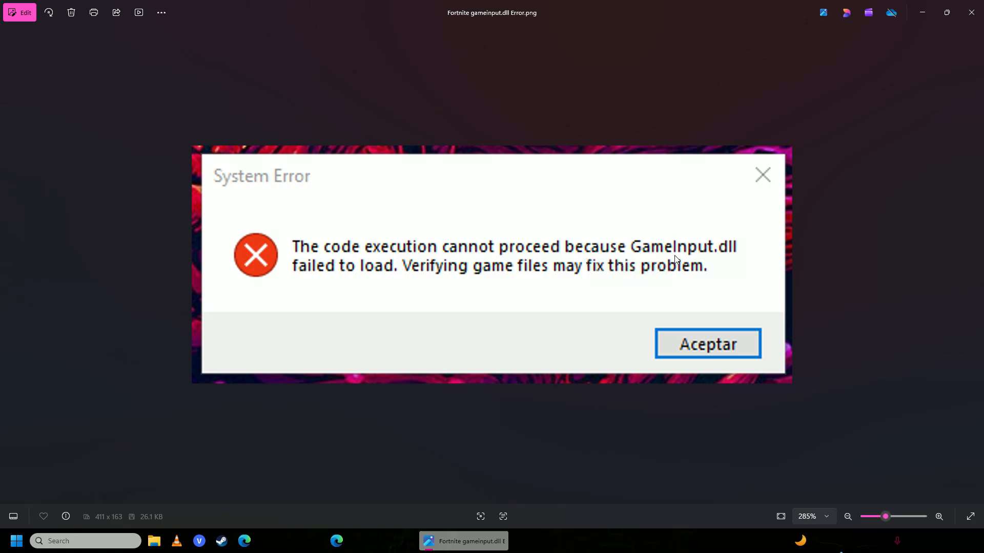
mouse_move(755, 264)
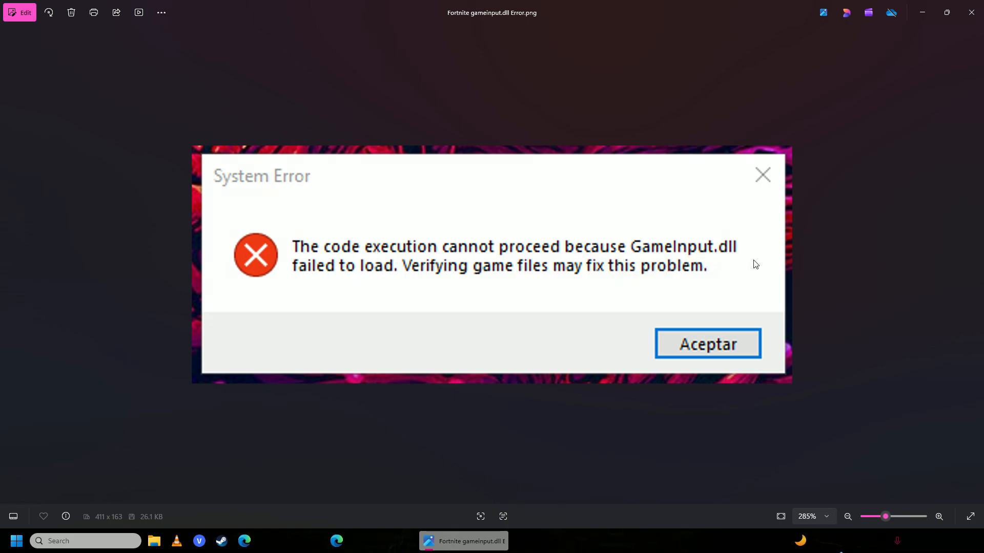
mouse_move(900, 174)
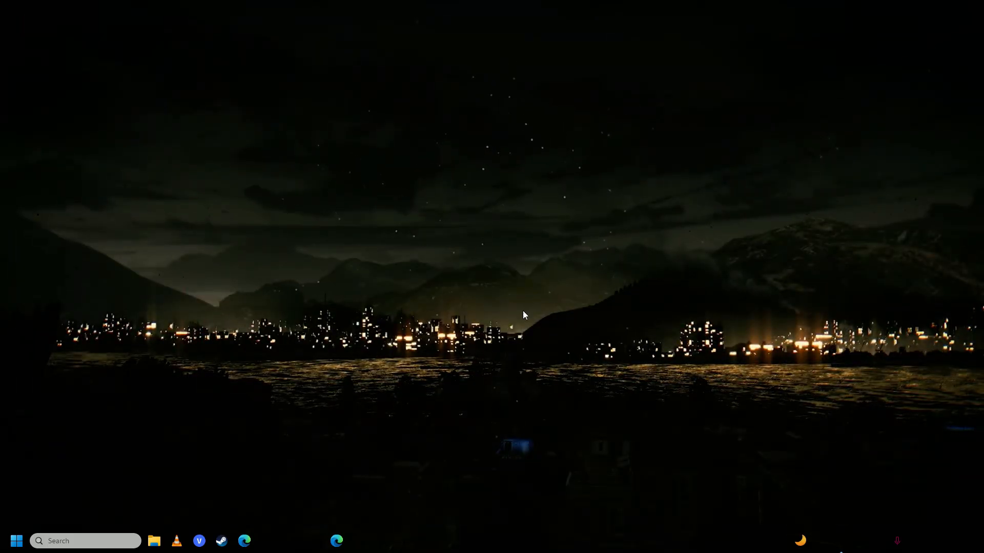
- Find the Microsoft GameInput folder in Program Files, then open Settings > Apps > Installed apps
left_click(154, 541)
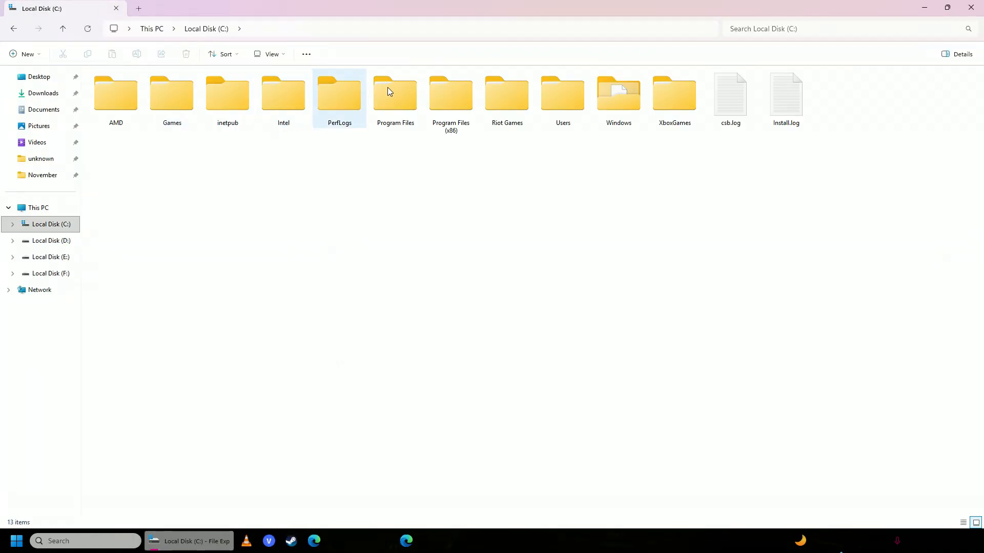
double_click(395, 93)
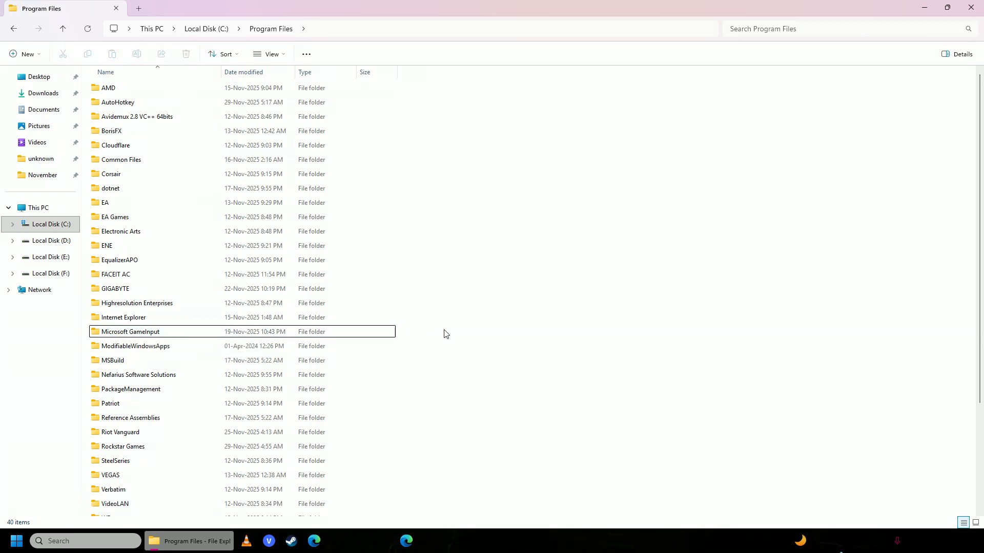
type("settings")
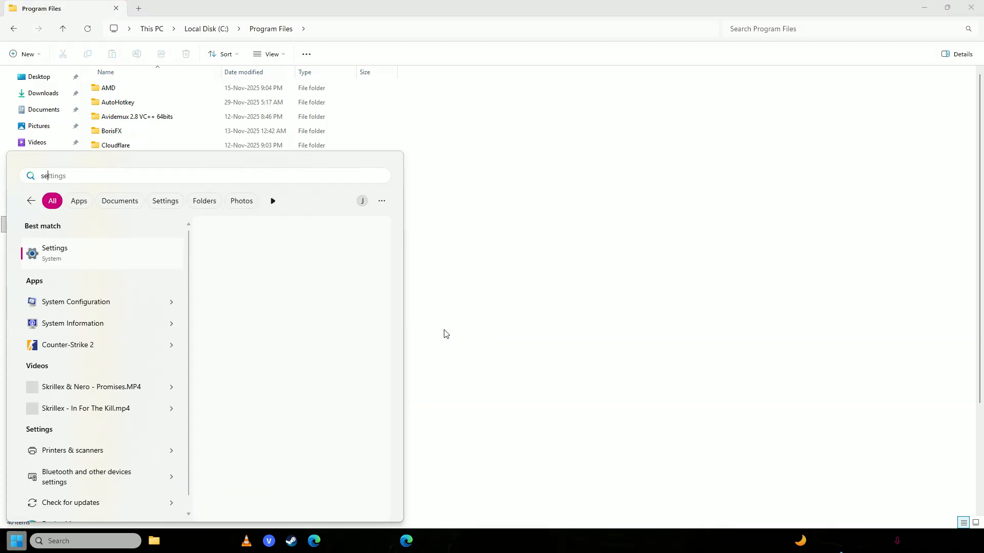
left_click(55, 253)
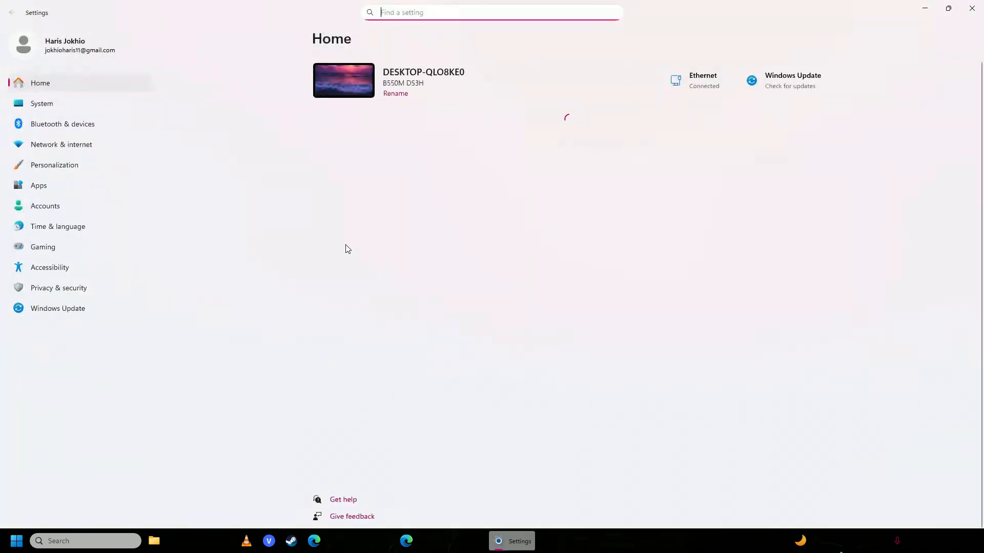
left_click(39, 185)
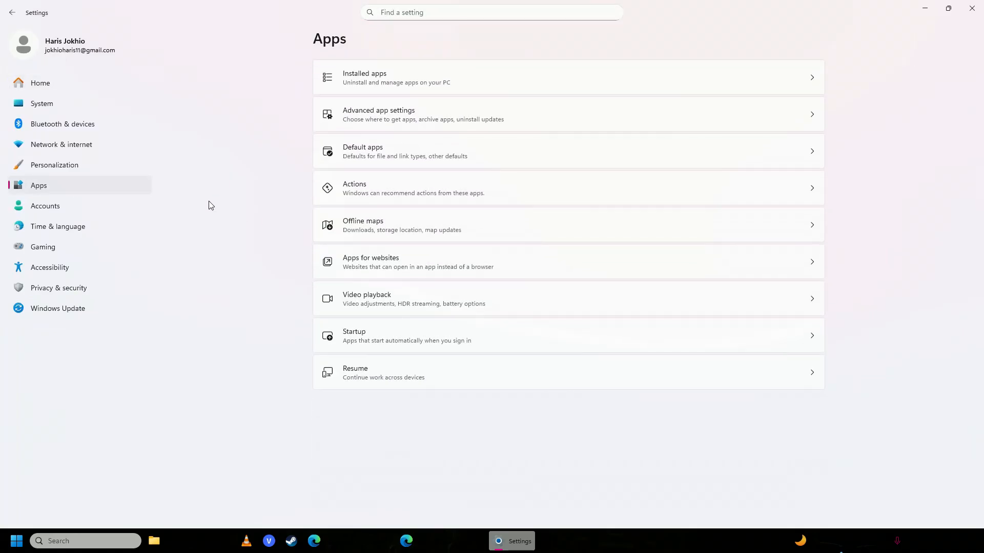
left_click(395, 77)
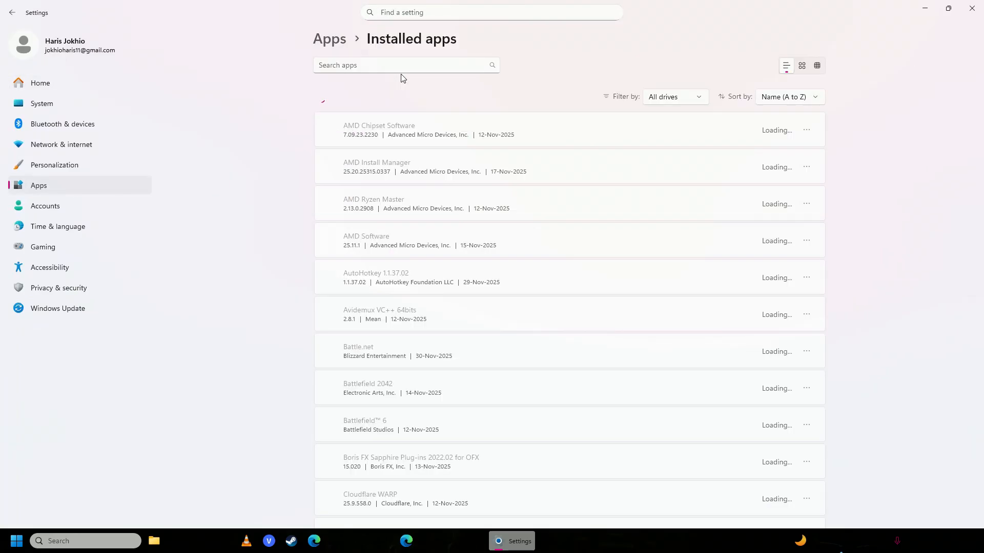
- Search installed apps for 'Microsoft game' and uninstall Microsoft GameInput
type("mic")
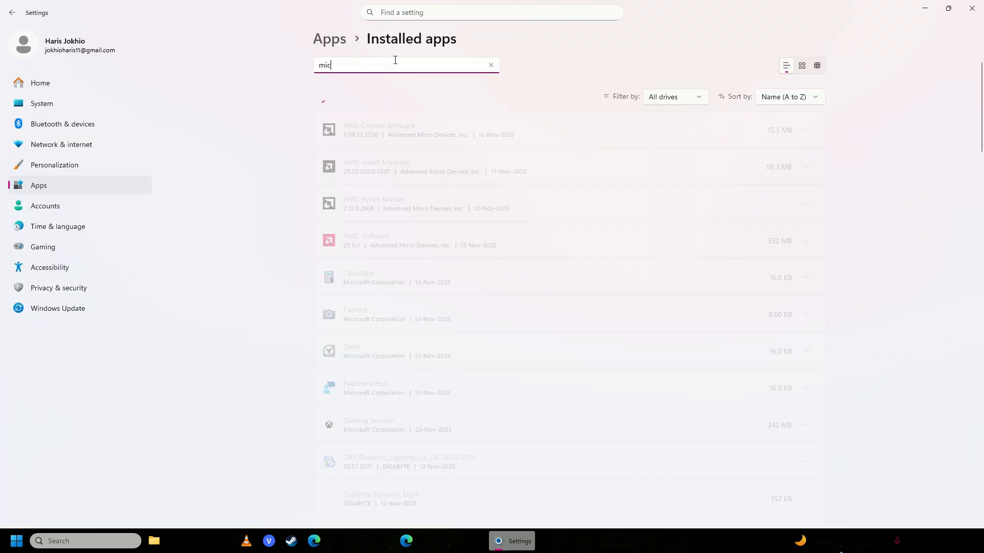
type("Microsoft game")
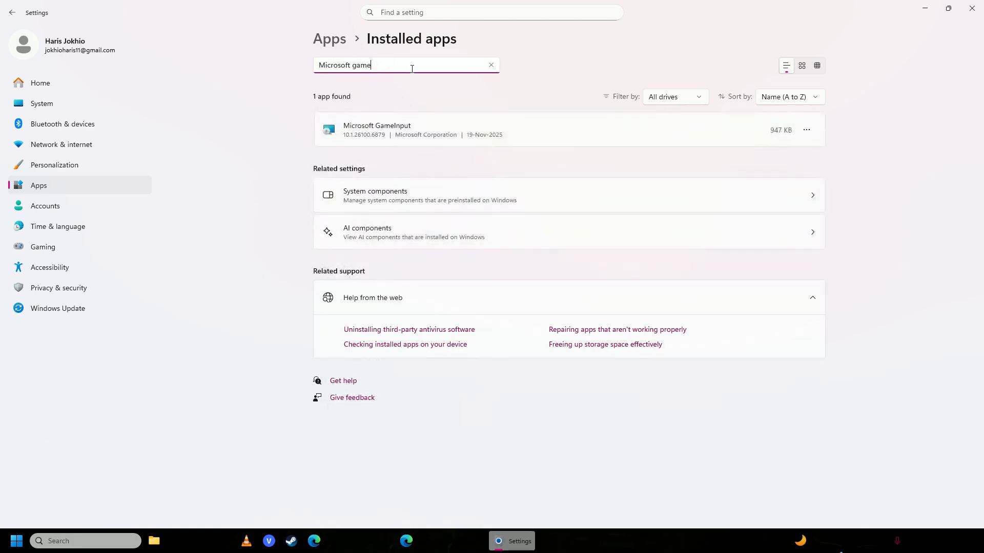
left_click(806, 130)
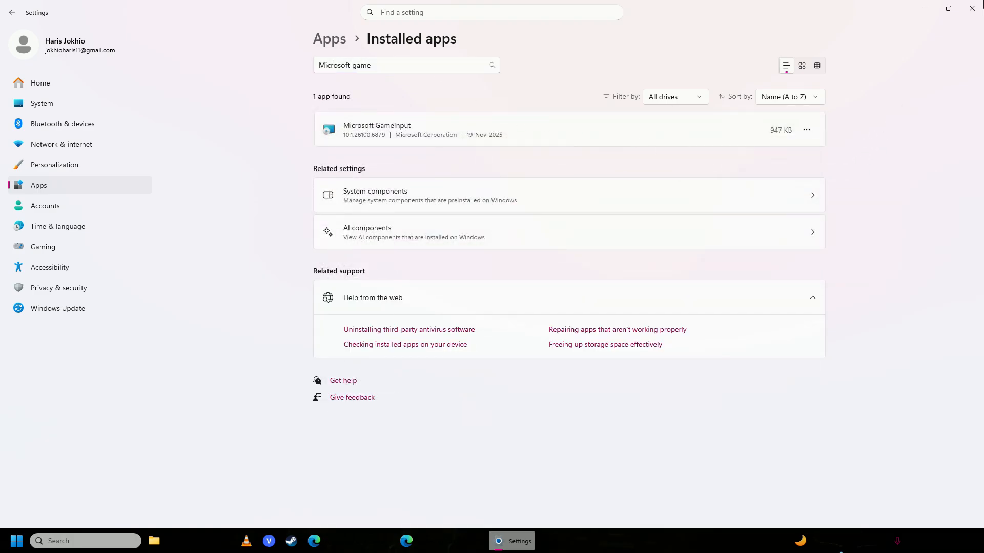
right_click(128, 332)
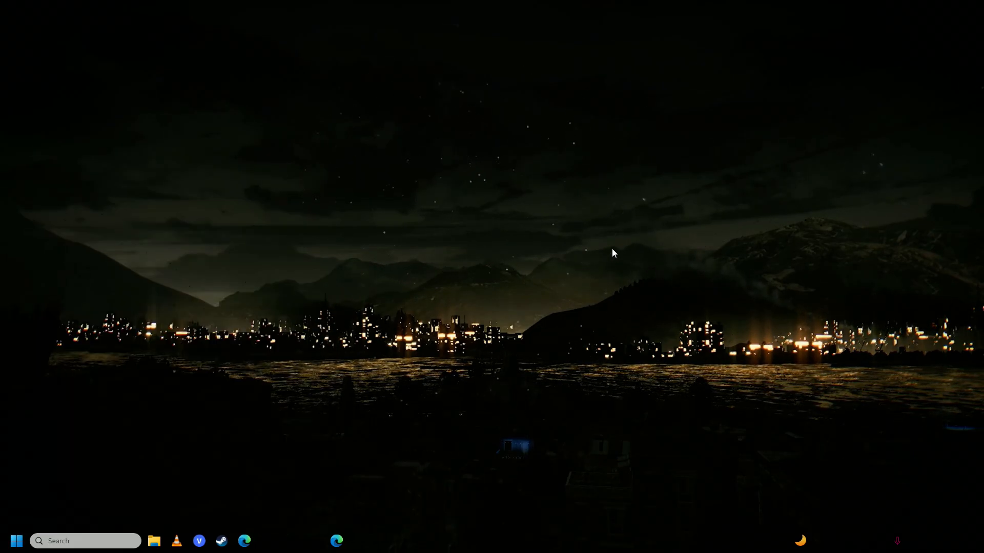
- Launch services.msc from the Run dialog to open the Services console
type("run")
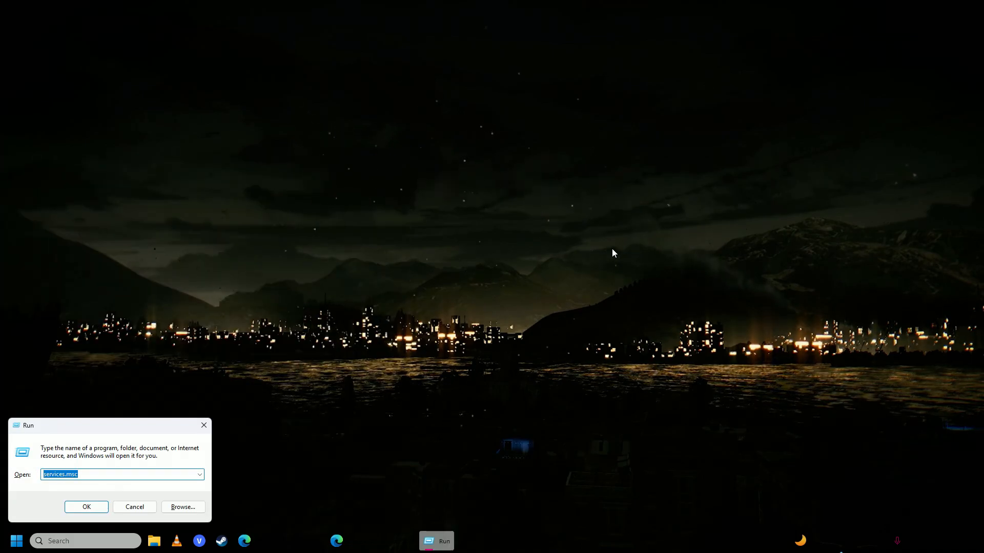
left_click(86, 507)
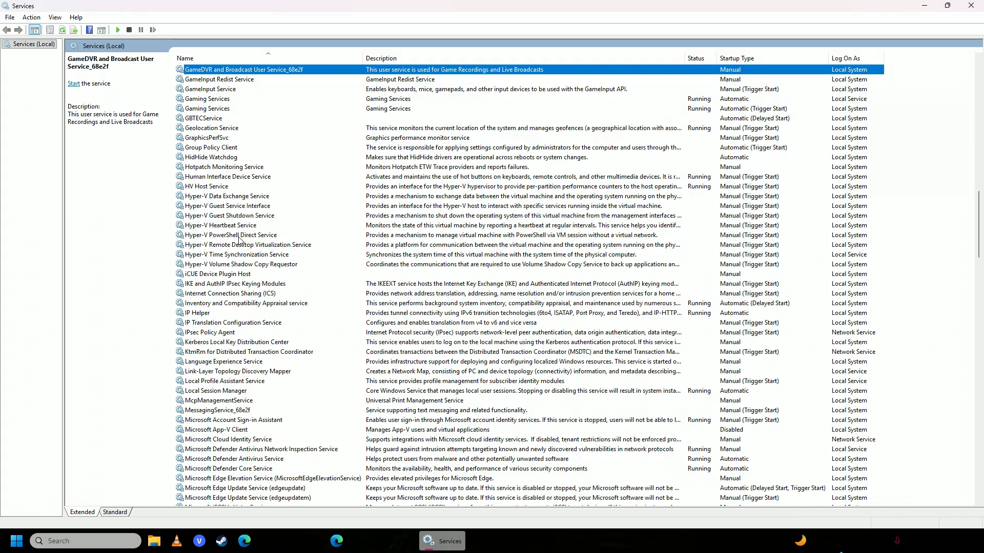
mouse_move(289, 95)
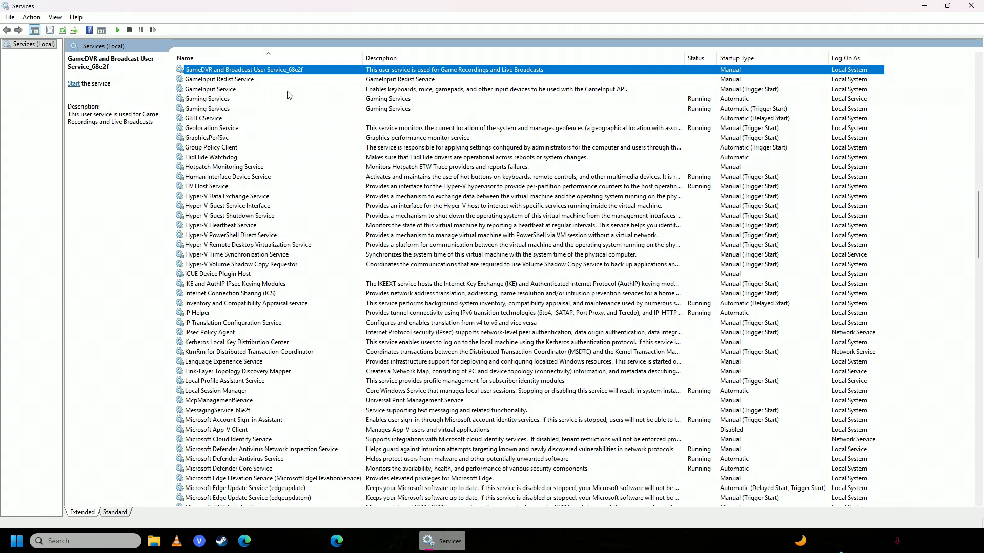
- Set GameInput Service's startup type from Manual to Automatic in its Properties
left_click(212, 89)
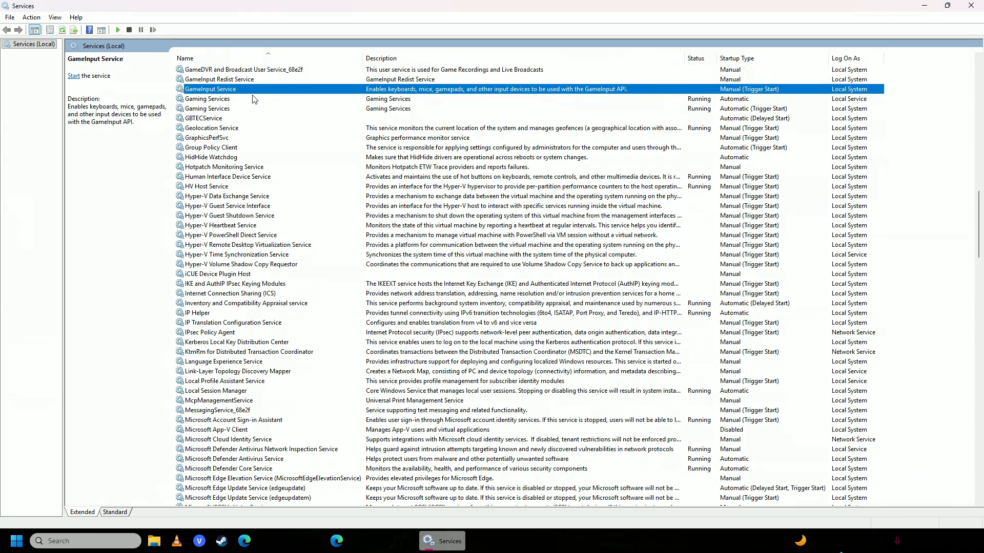
right_click(211, 88)
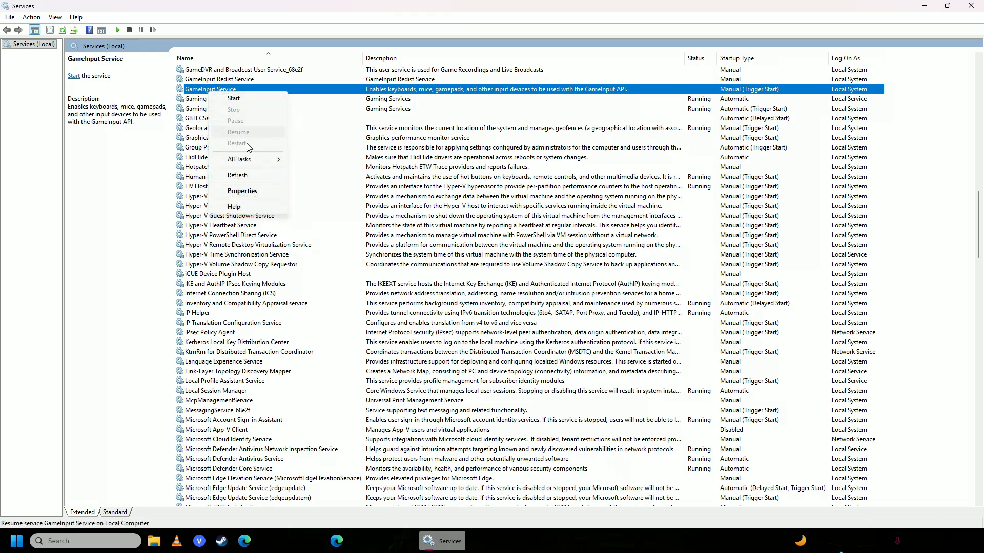
left_click(242, 190)
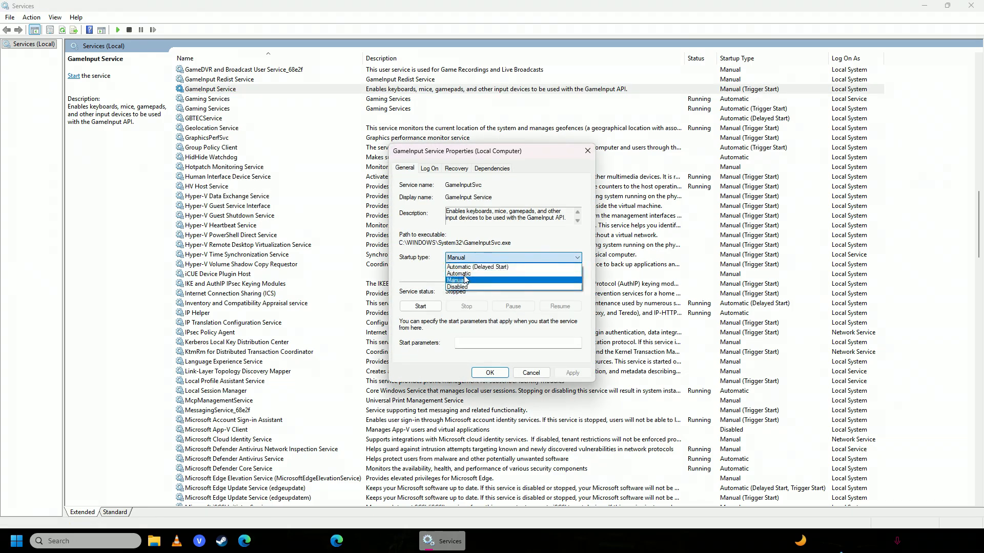
left_click(459, 272)
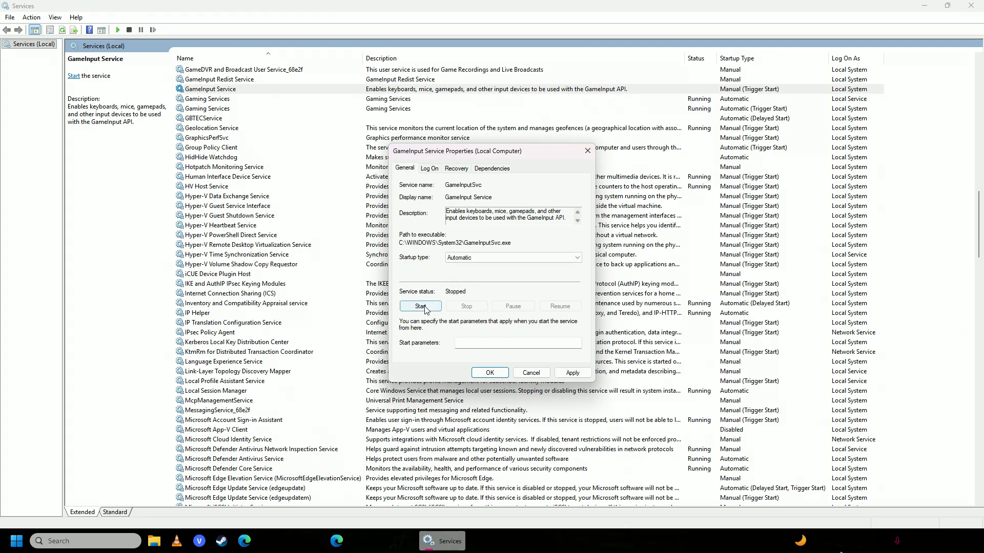